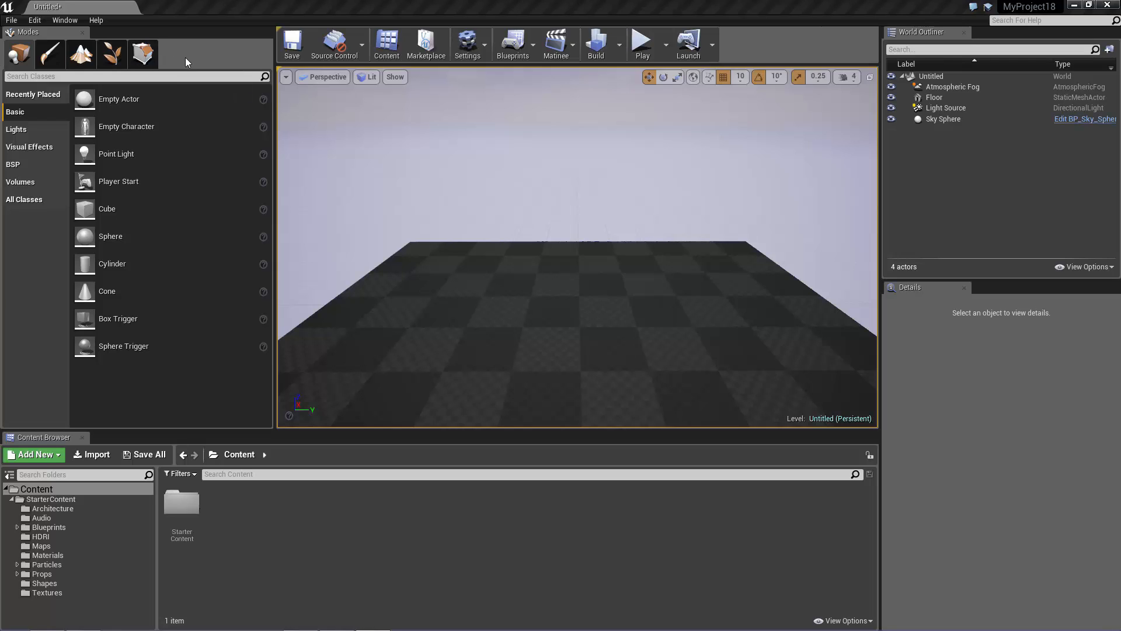
mouse_move(187, 63)
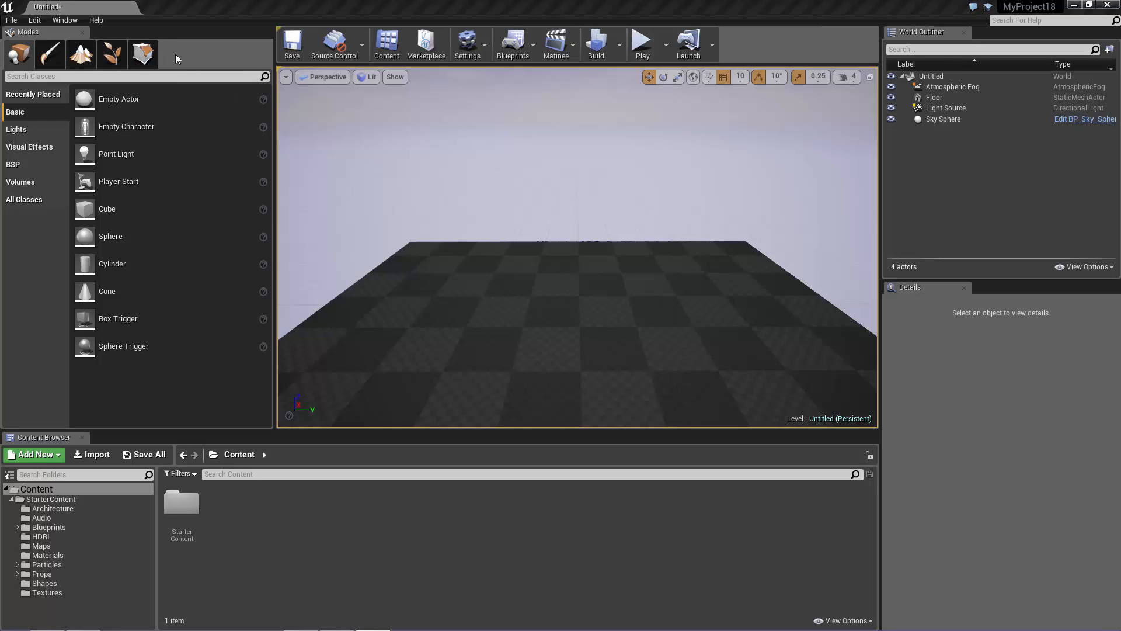
mouse_move(80, 55)
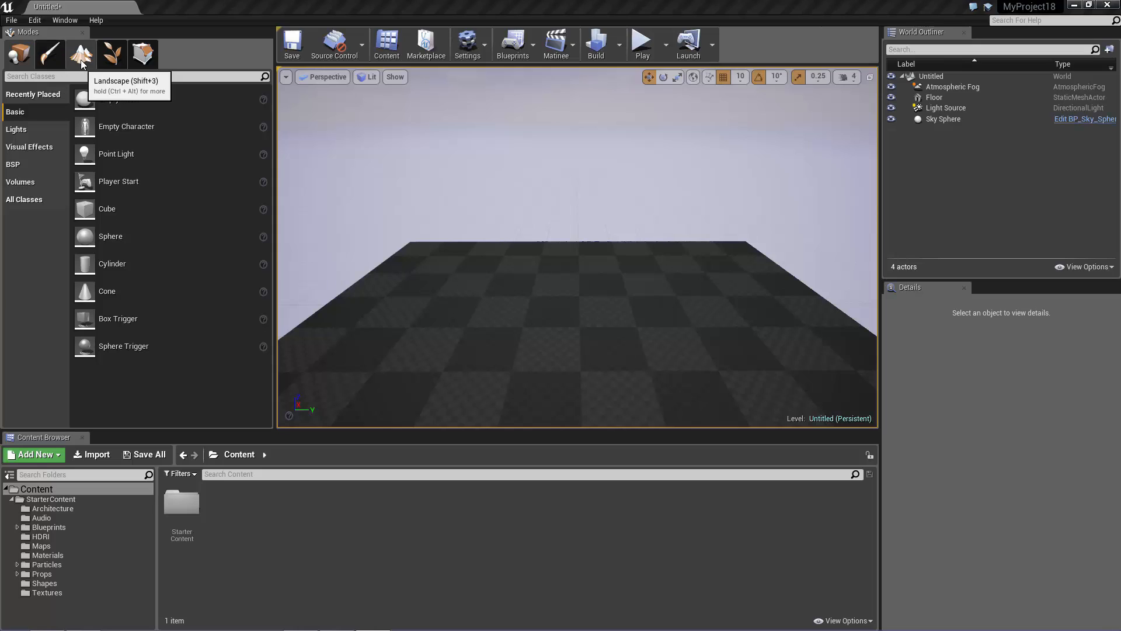
mouse_move(142, 54)
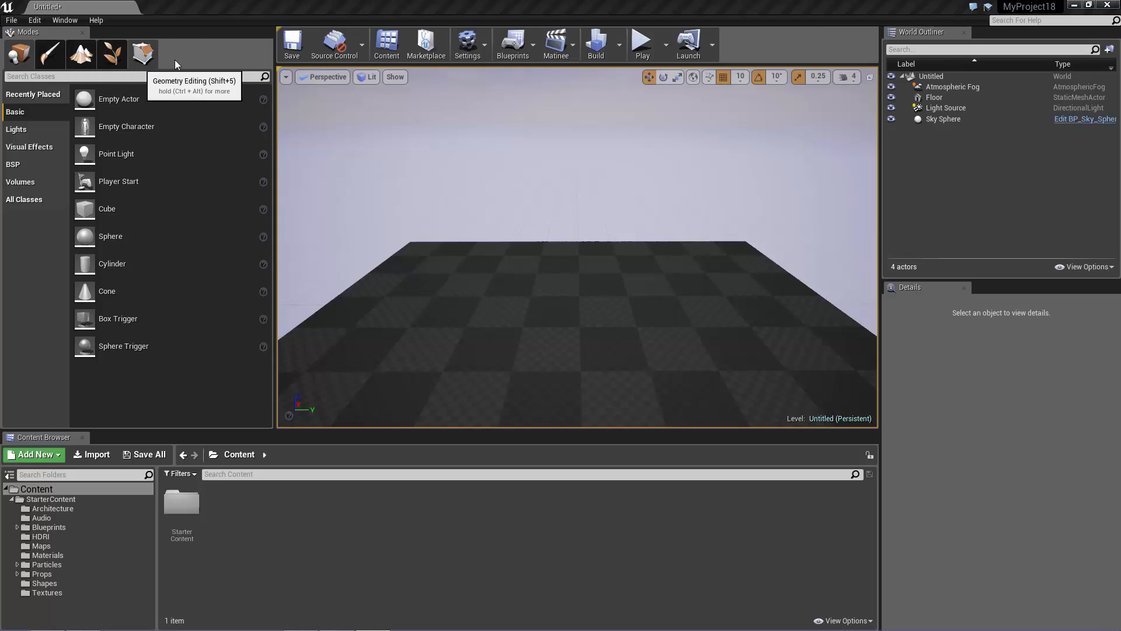
mouse_move(188, 60)
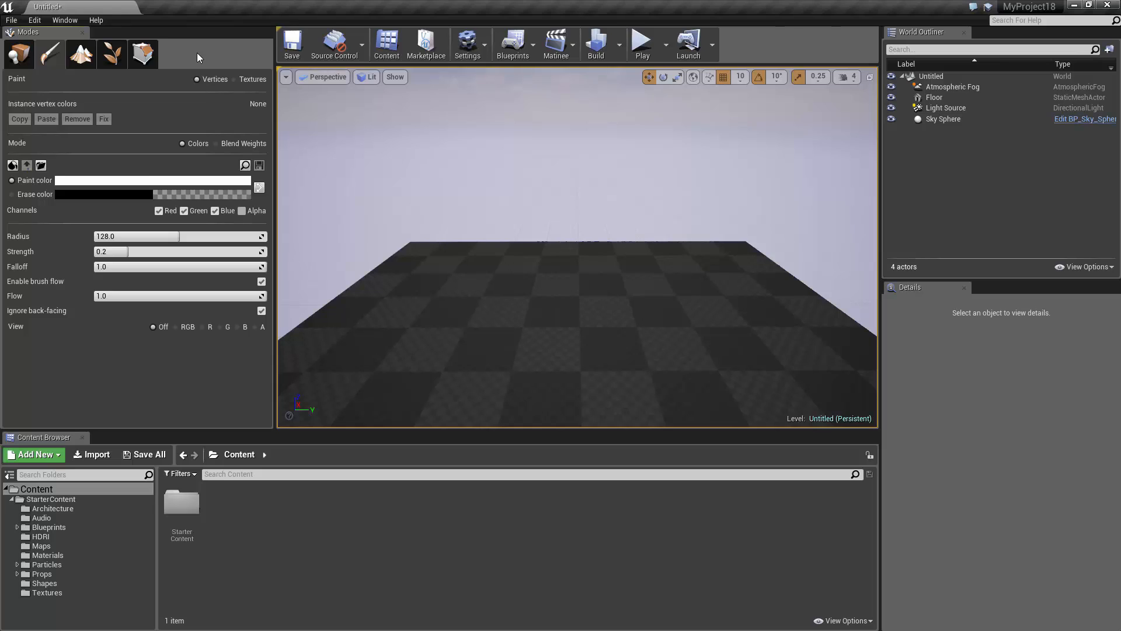
- Look over the Geometry Editing mode tools, then return to Place mode's Basic actor list
click(141, 55)
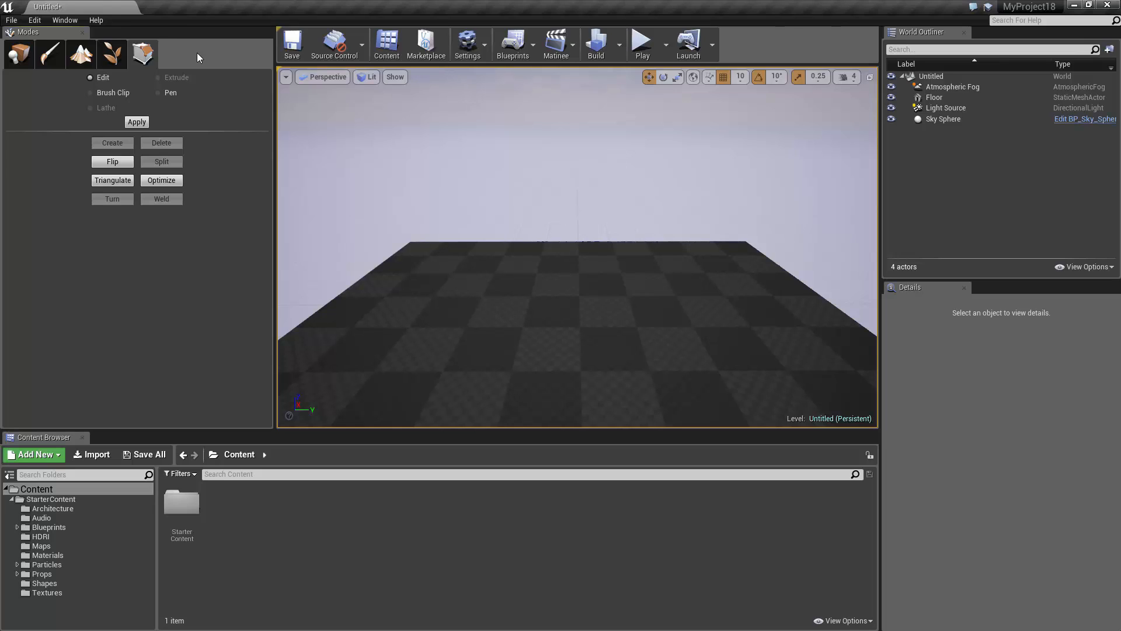
click(18, 54)
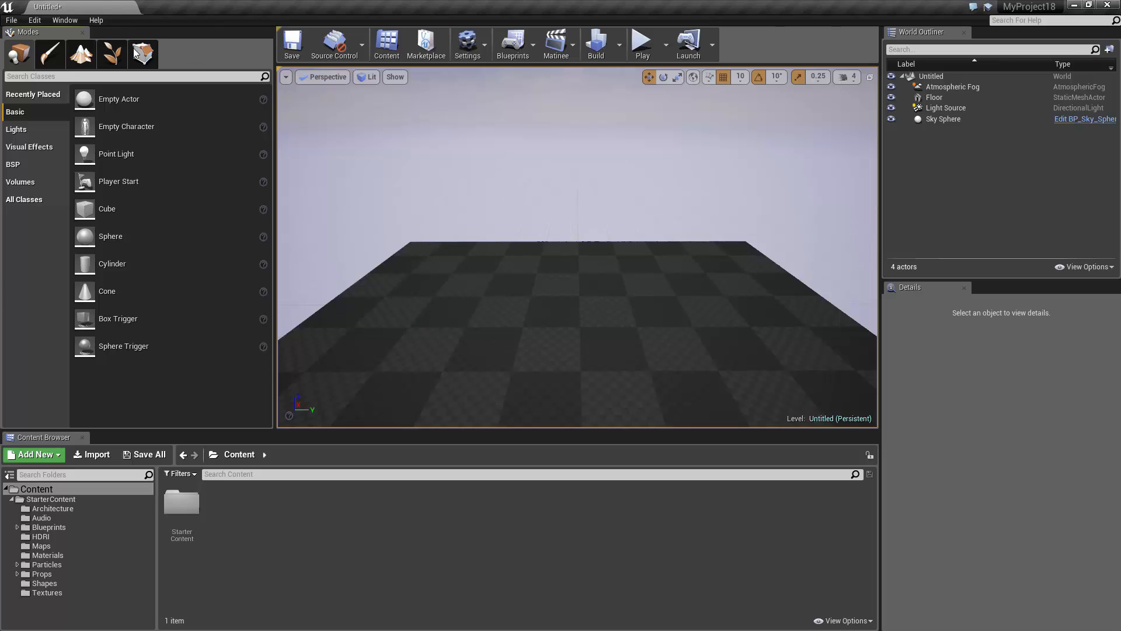
mouse_move(18, 53)
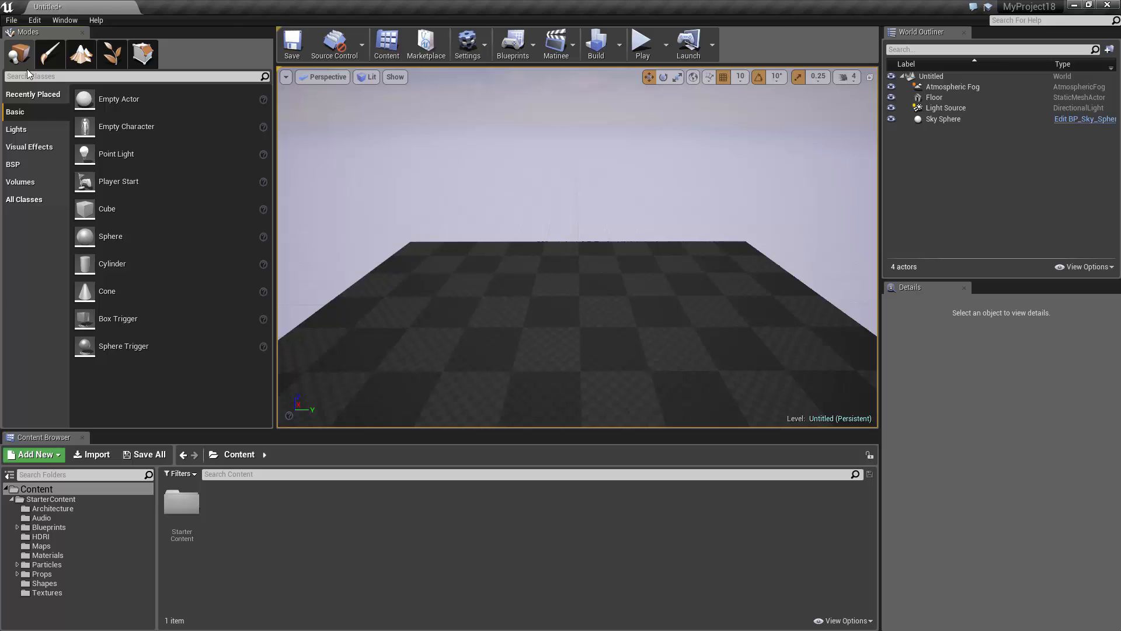
mouse_move(37, 256)
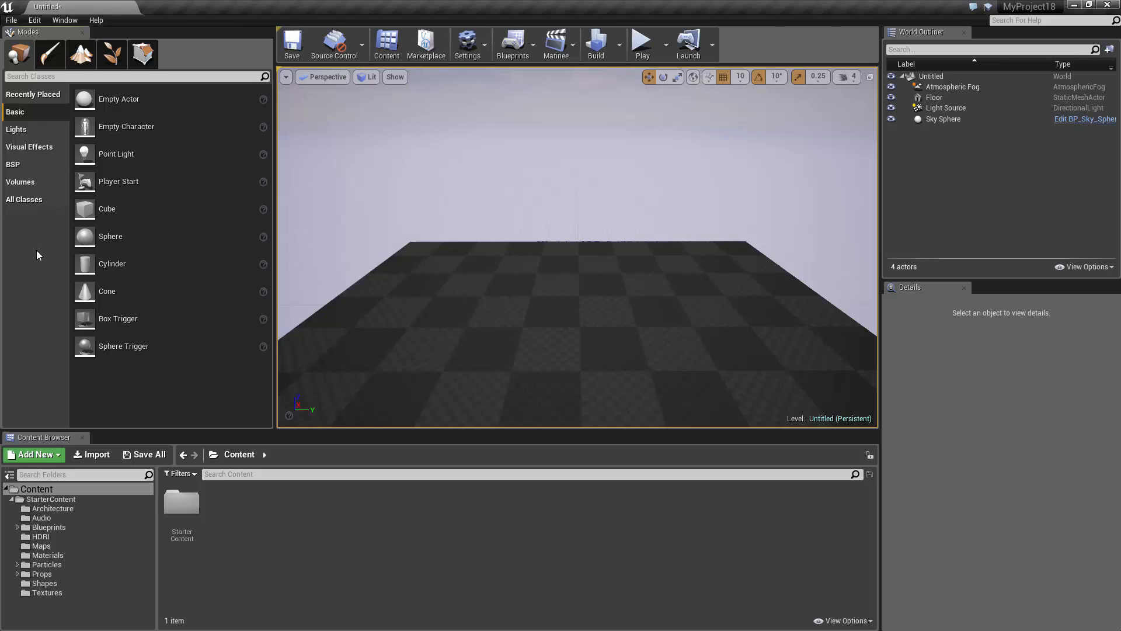
mouse_move(38, 256)
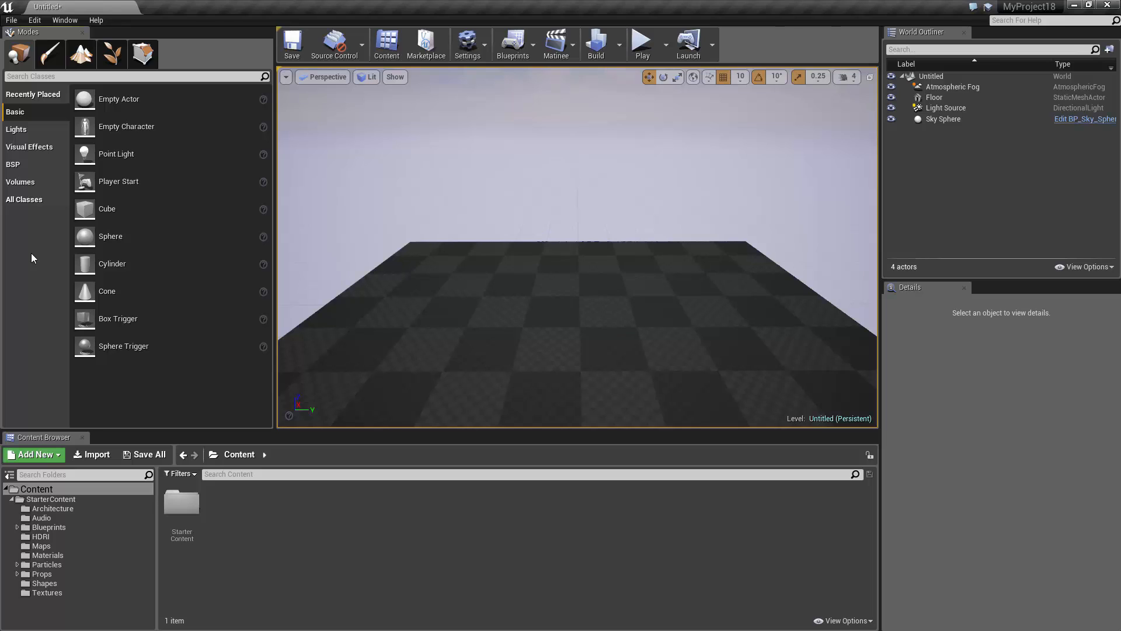
mouse_move(106, 208)
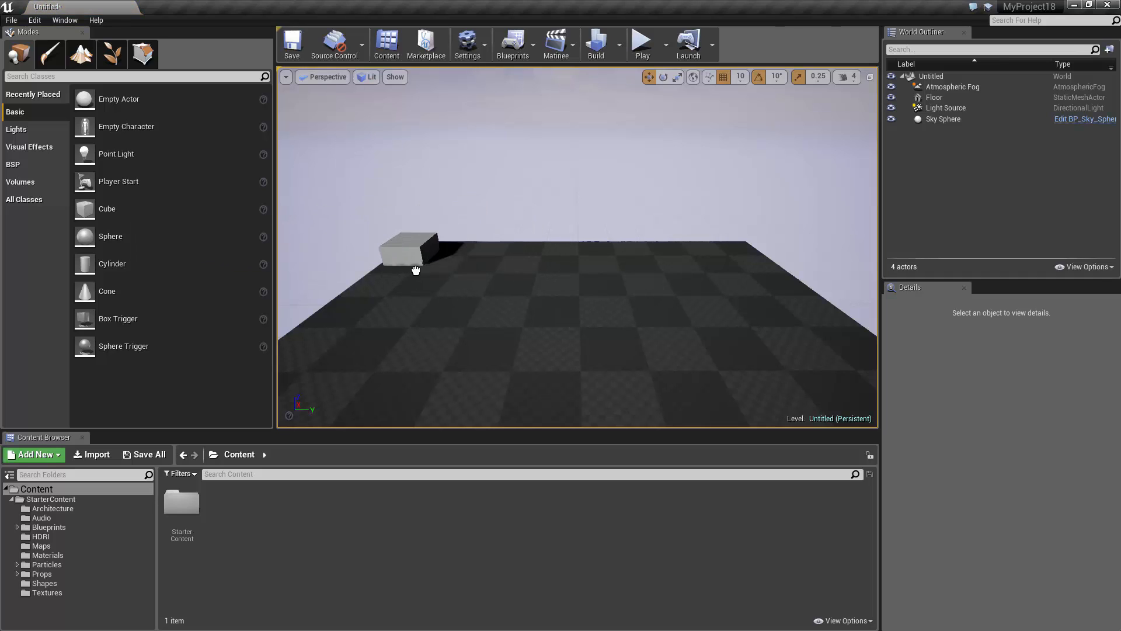
click(407, 250)
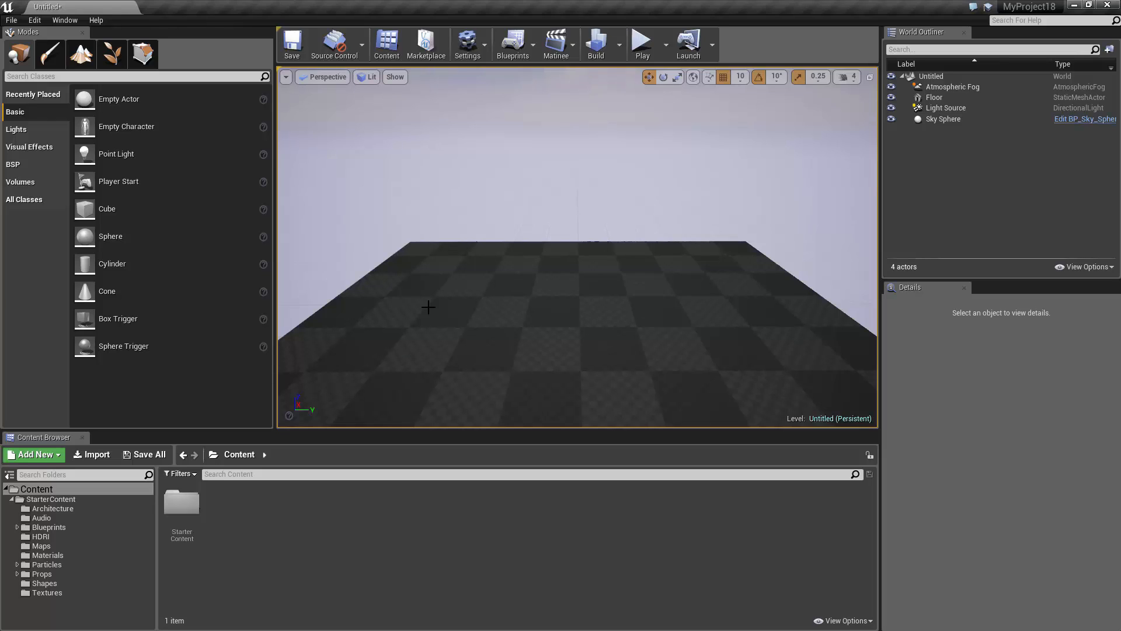
mouse_move(63, 176)
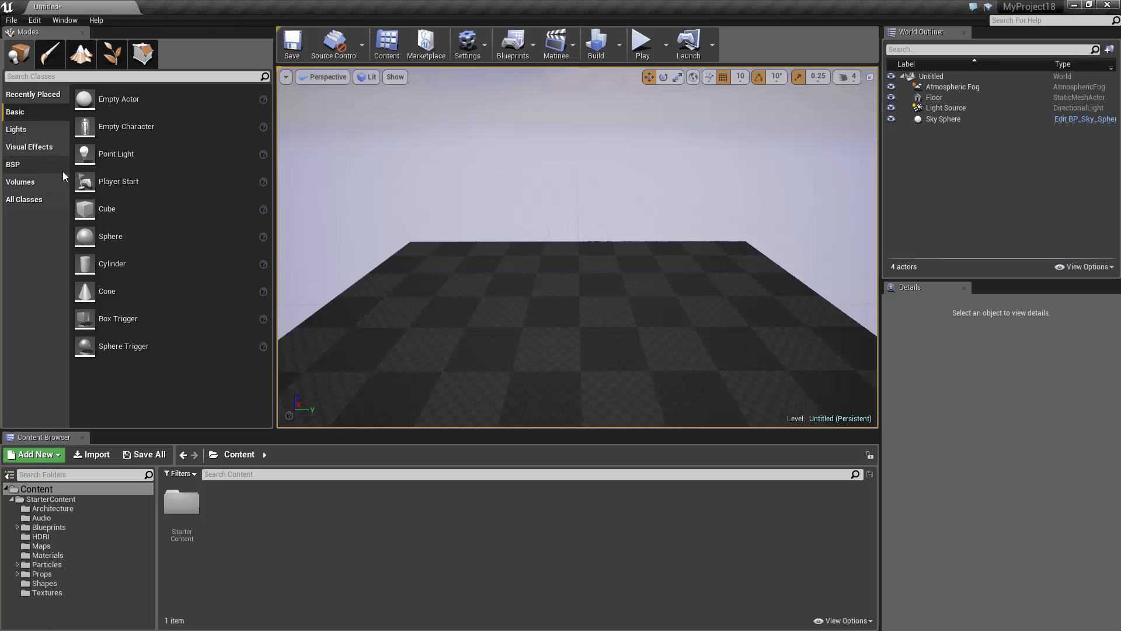
mouse_move(42, 217)
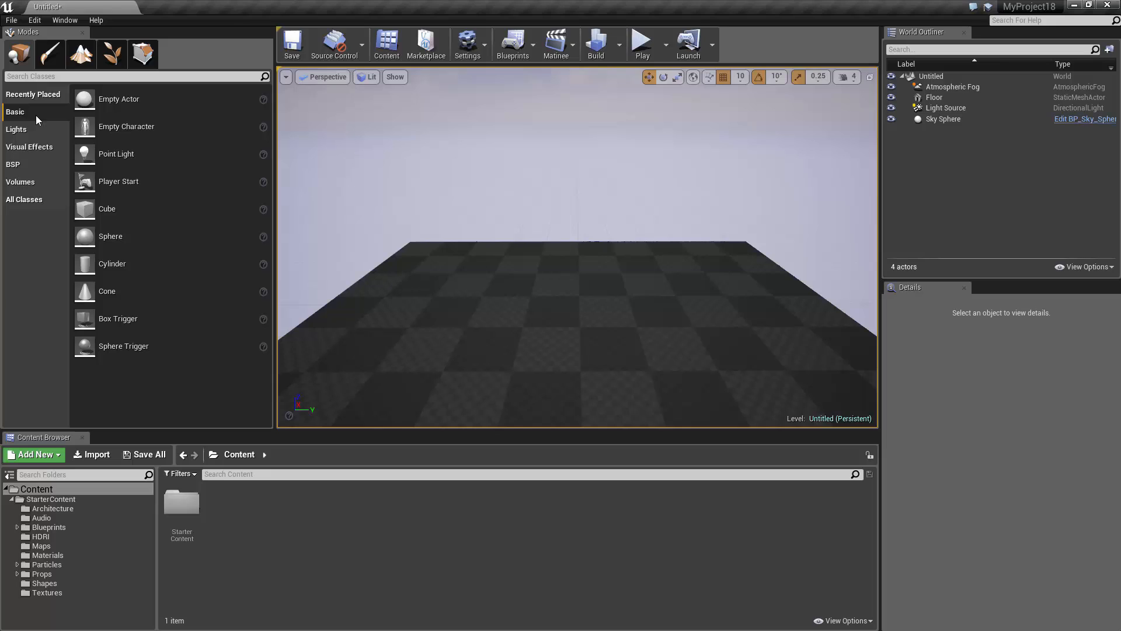
mouse_move(25, 118)
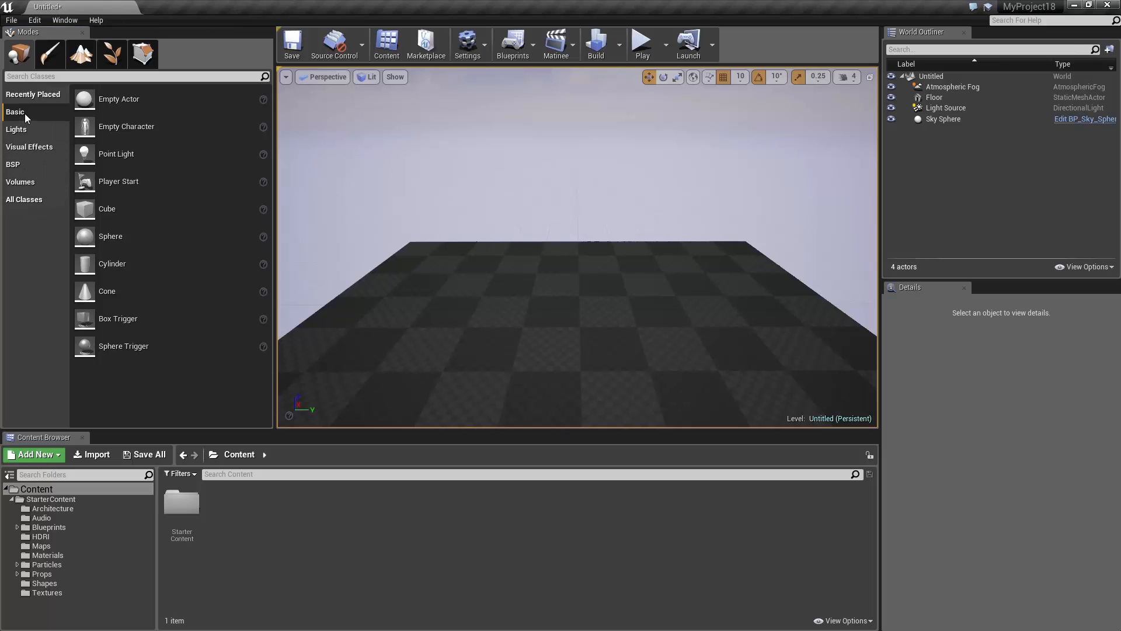
mouse_move(34, 118)
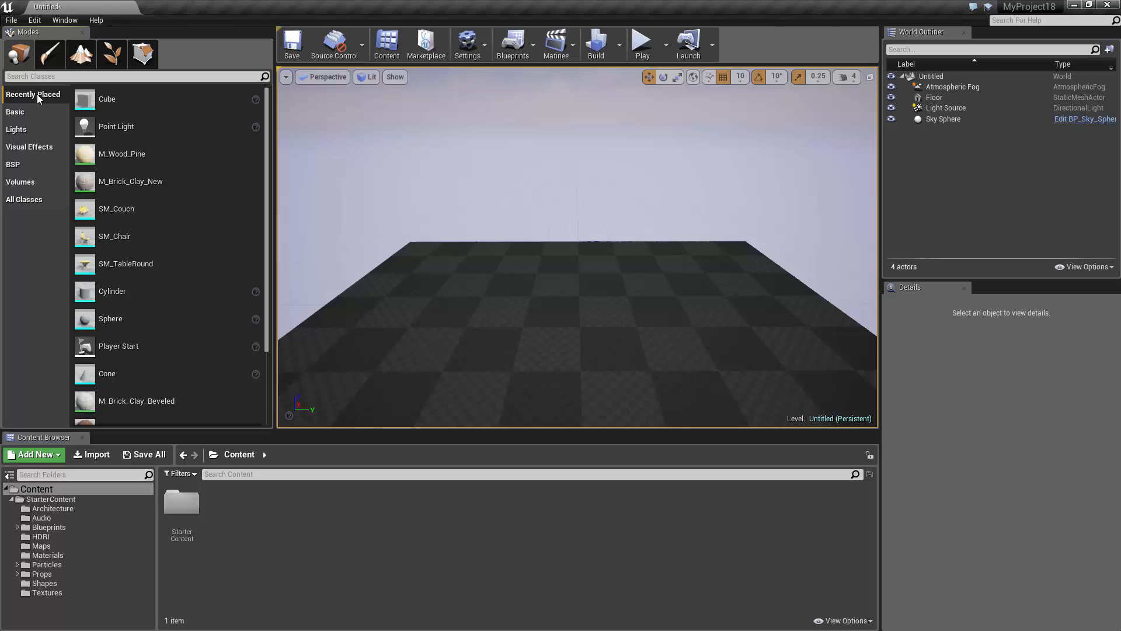
mouse_move(40, 98)
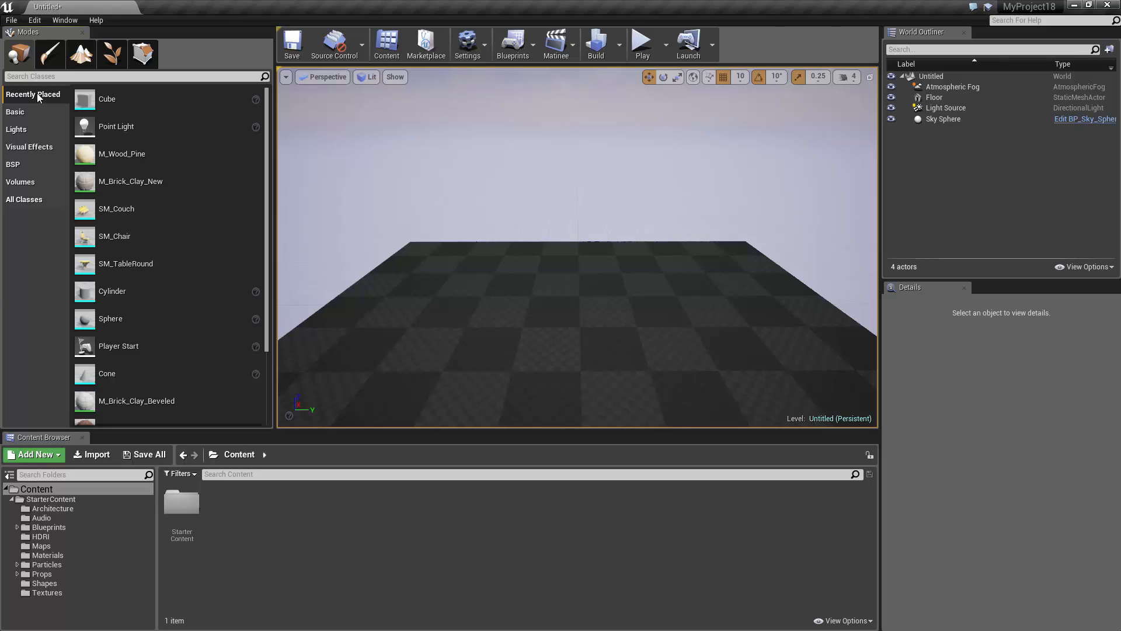
- Browse the Lights and Visual Effects actor lists, ending on the BSP brush shapes
click(15, 130)
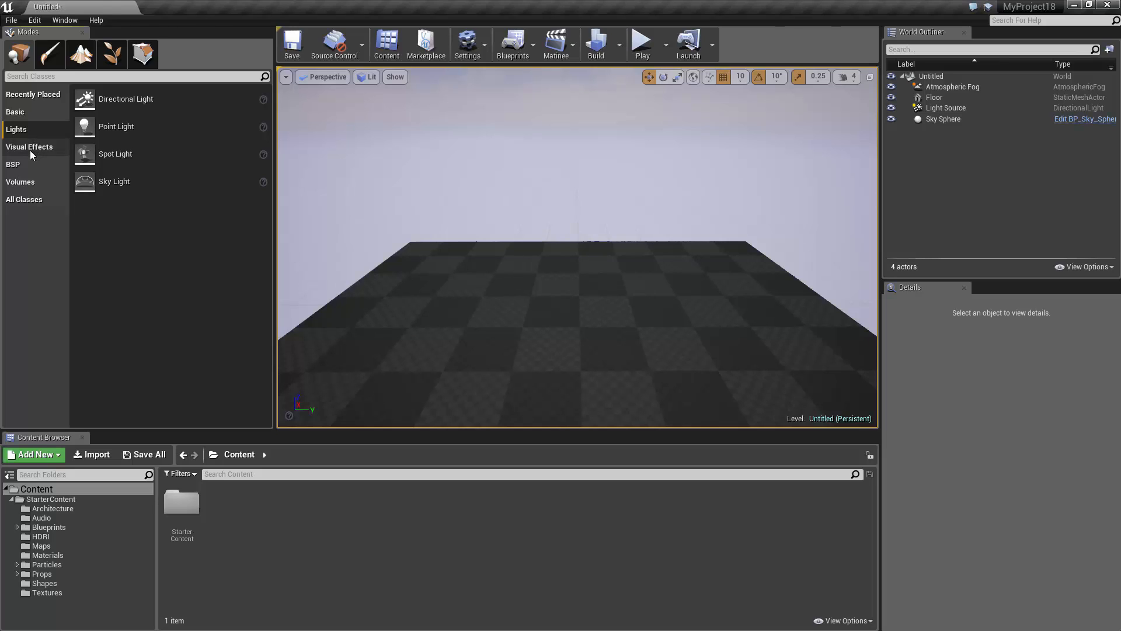
click(29, 147)
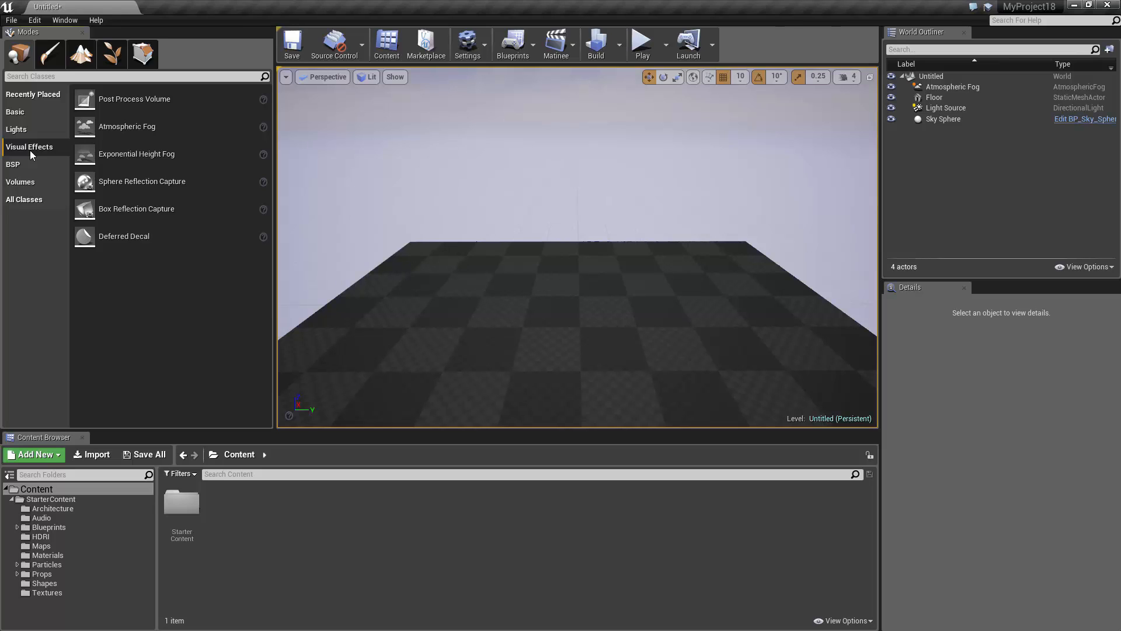
click(13, 164)
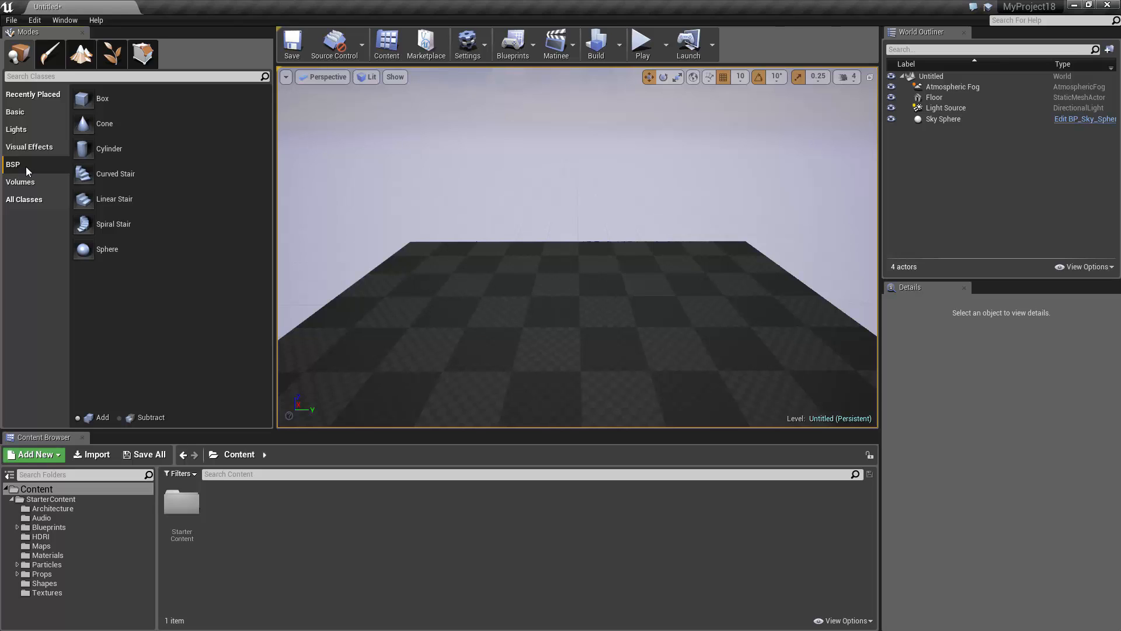
- Show the Volumes actor list and scroll from Blocking Volume down to Post Process Volume
click(19, 182)
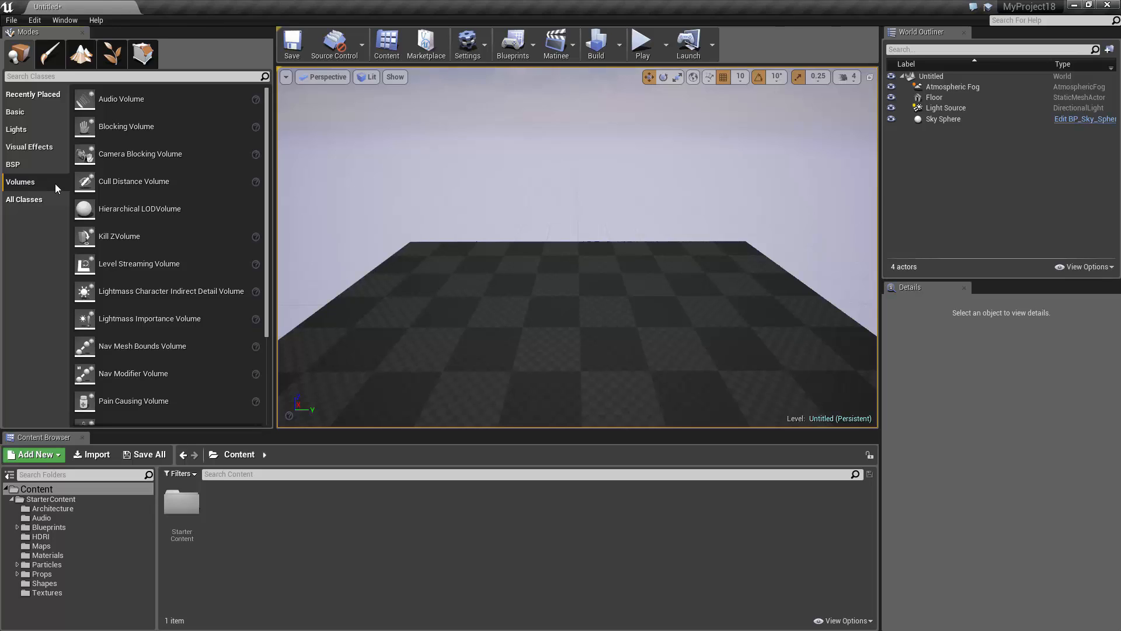
mouse_move(54, 188)
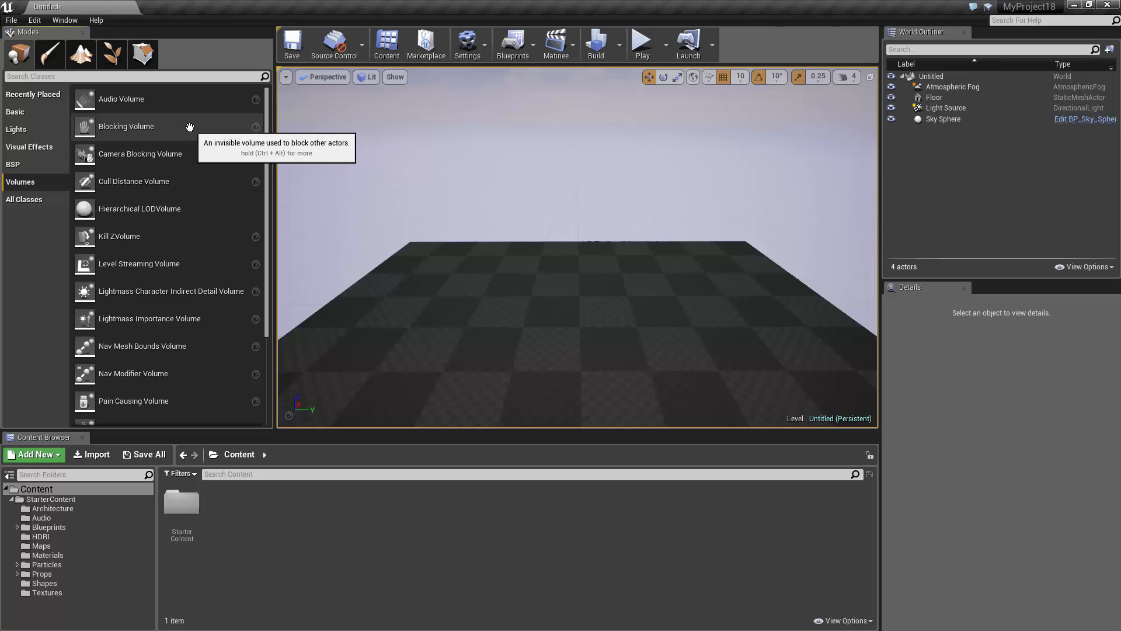
scroll(down, 3)
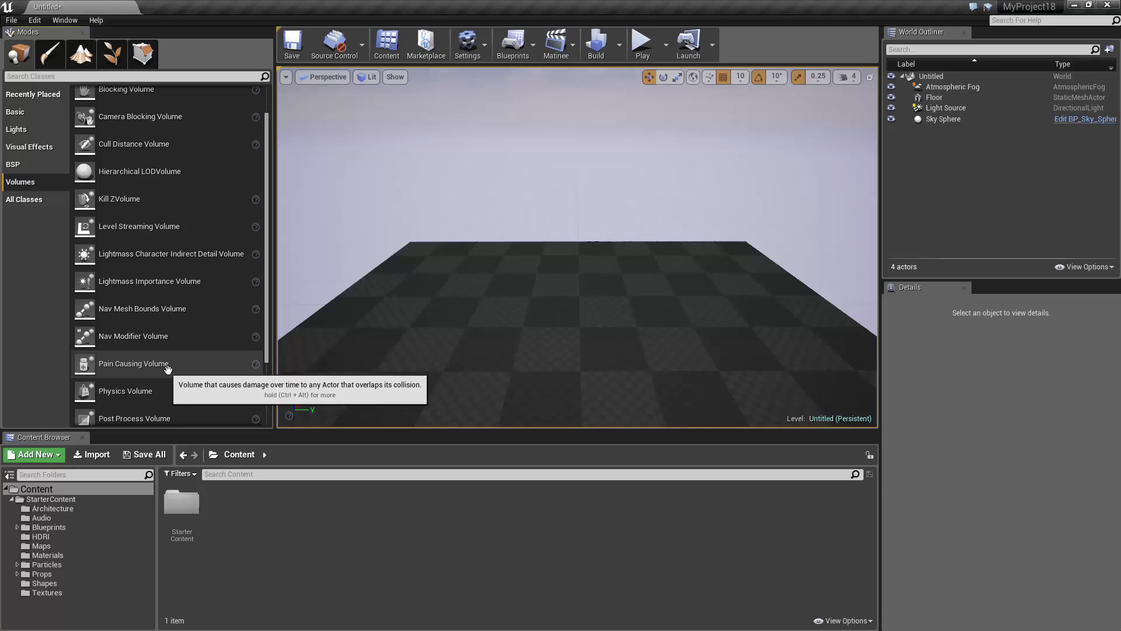
mouse_move(200, 366)
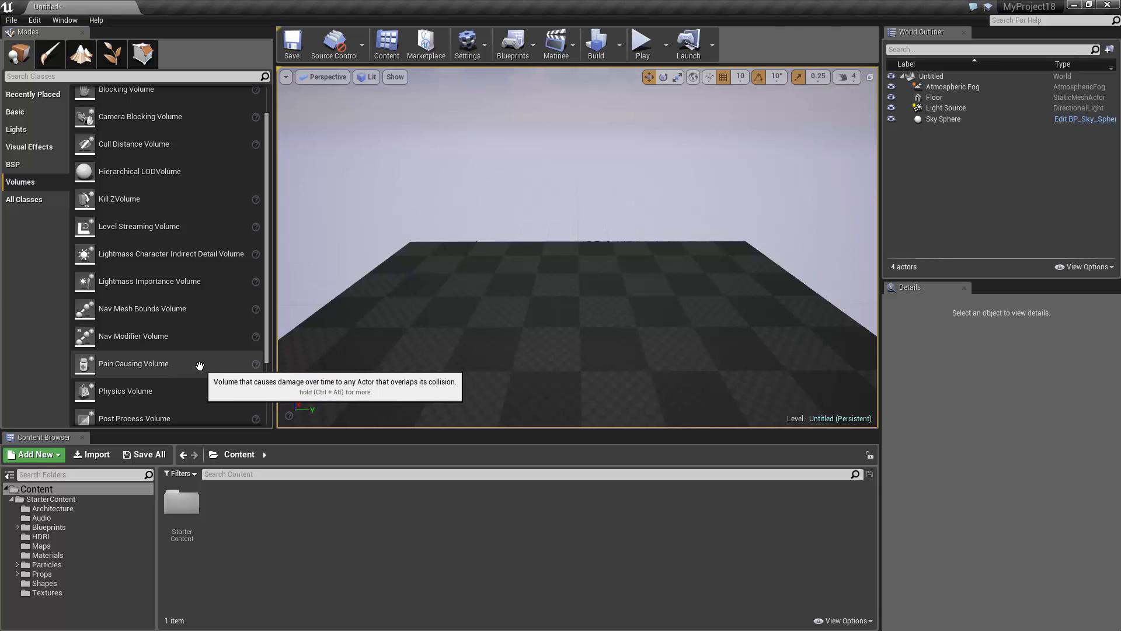
mouse_move(50, 204)
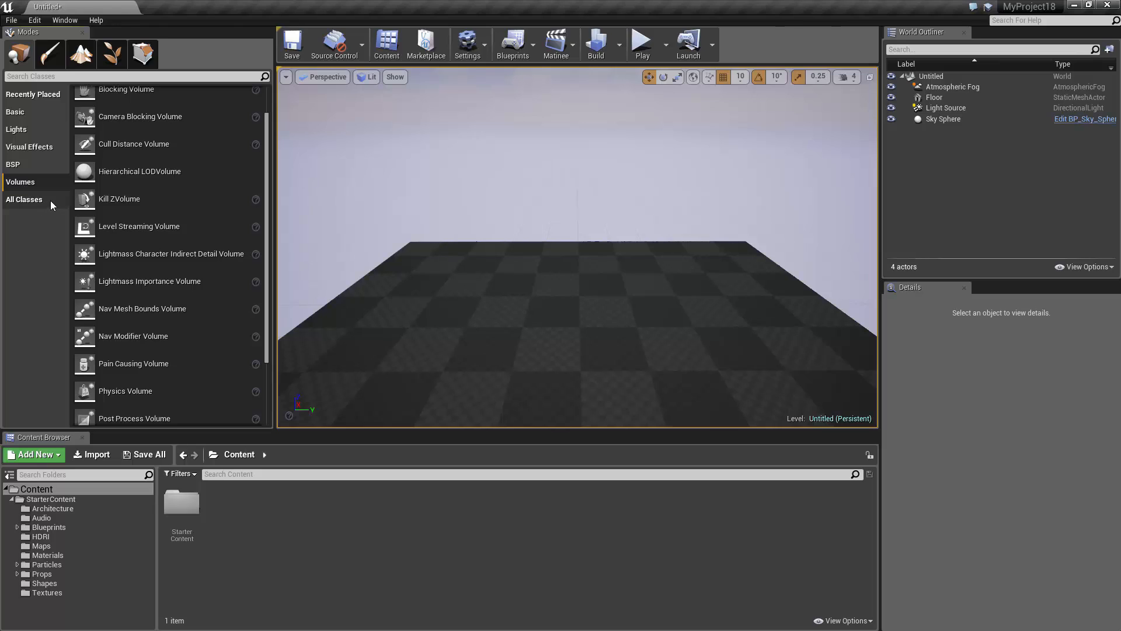
- Show All Classes and filter the list with the search term 'c' after trimming 'ca'
click(23, 199)
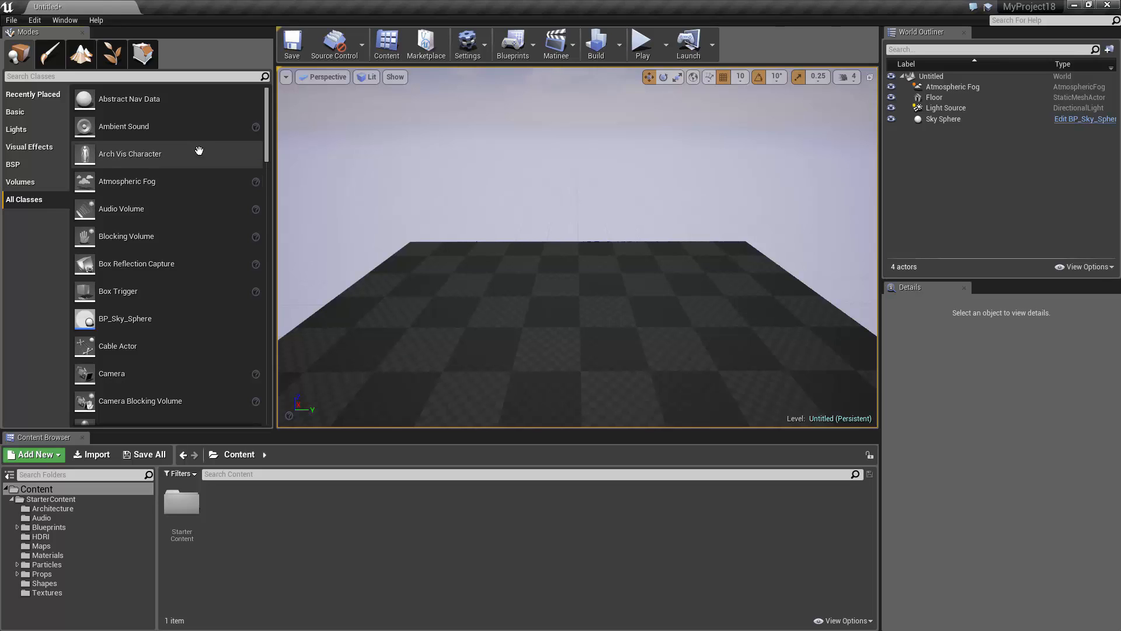
scroll(down, 3)
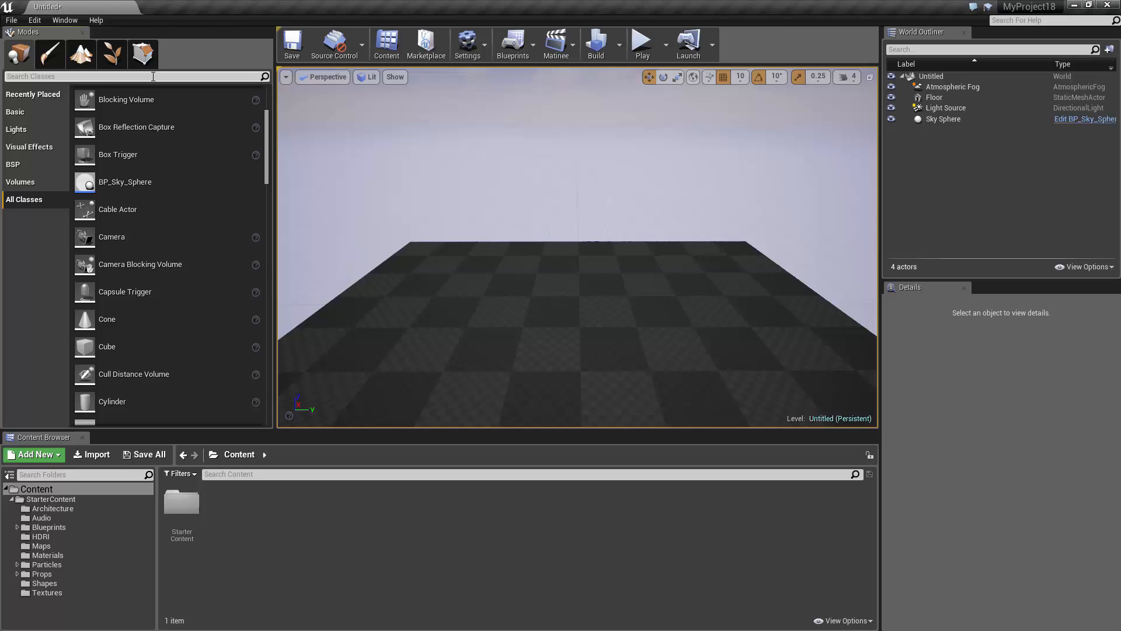
text(ca)
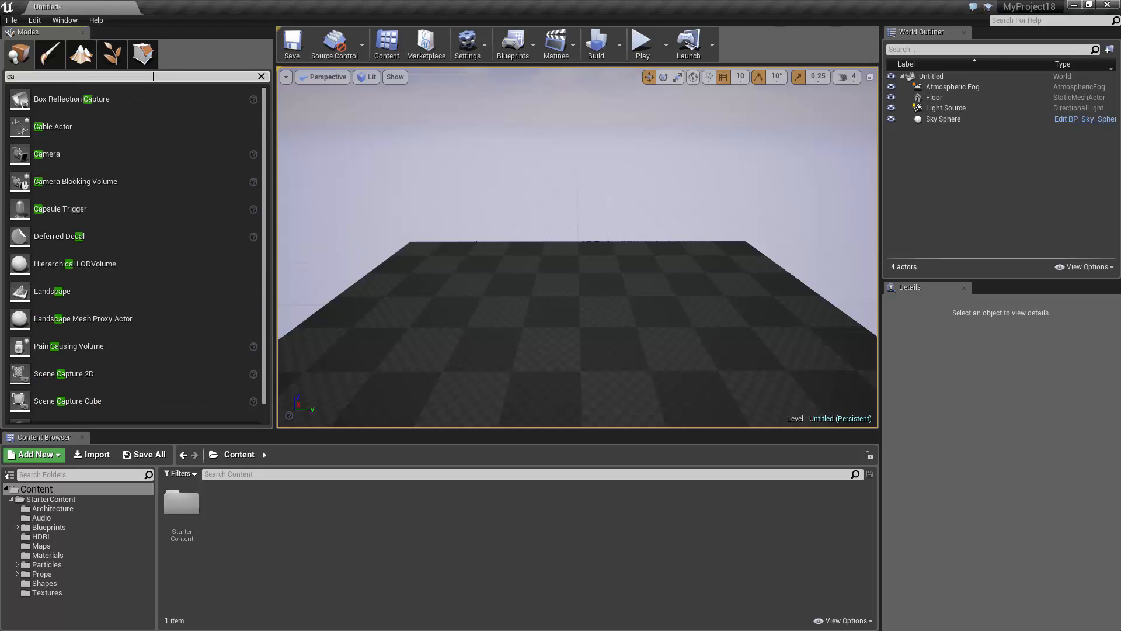
key(Backspace)
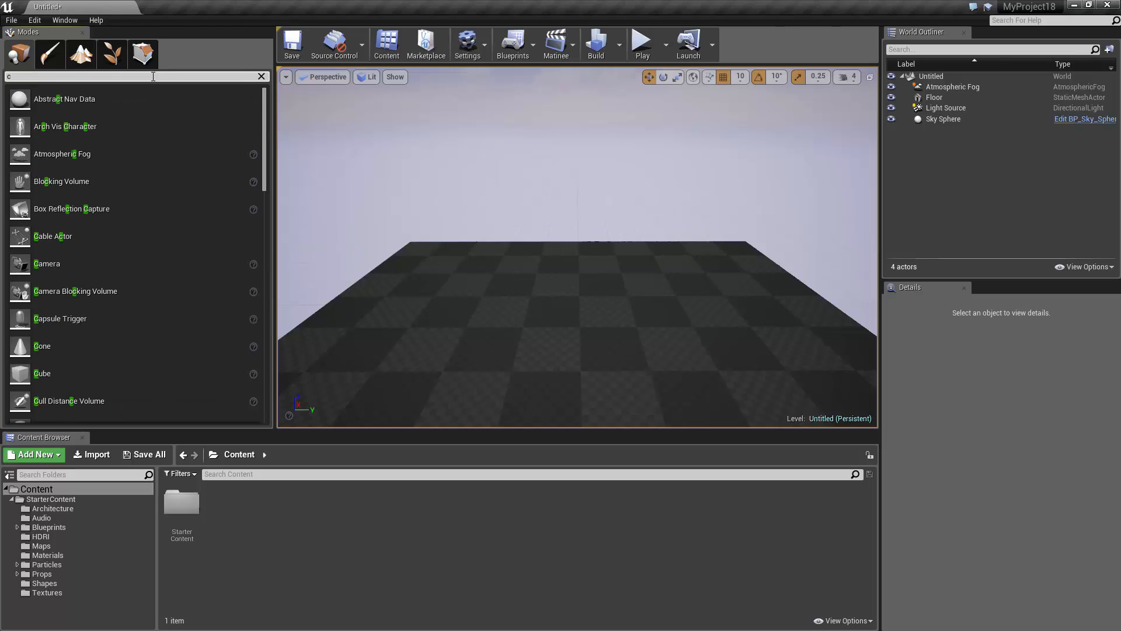